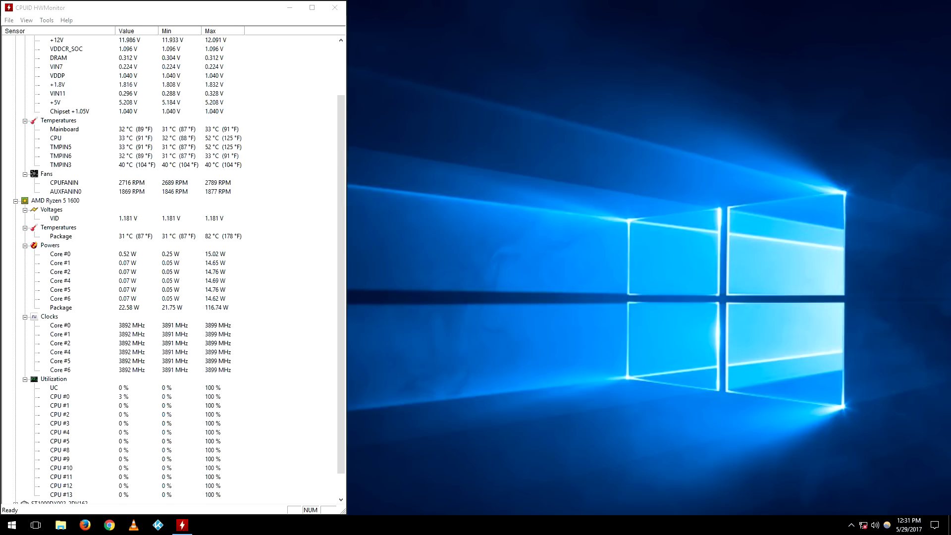
- Launch CPU-Z from the taskbar so its CPU tab shows the Ryzen 5 1600 at 3892 MHz
click(61, 236)
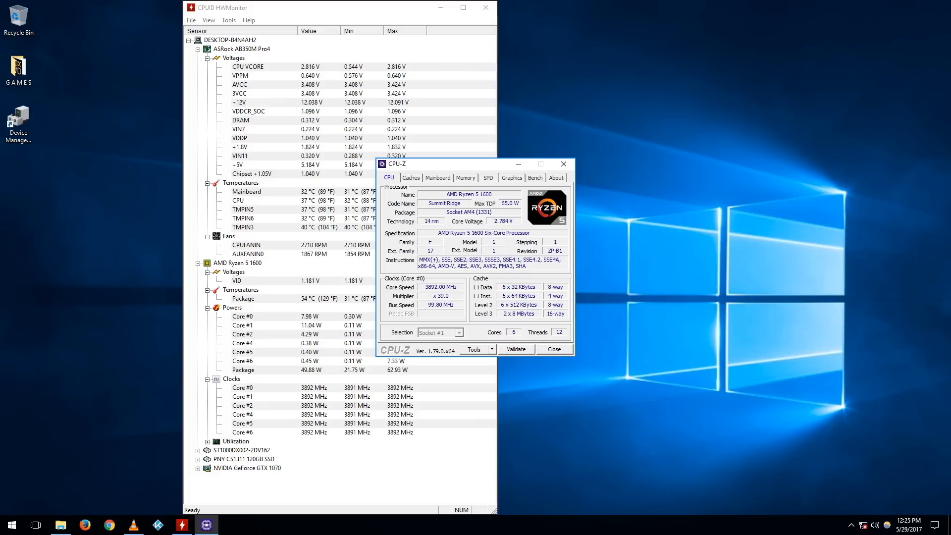
- Arrange CPU-Z beside HWMonitor, check the 16 GB dual-channel DDR4 at 1596.8 MHz, then show the Bench page
drag(396, 163, 620, 193)
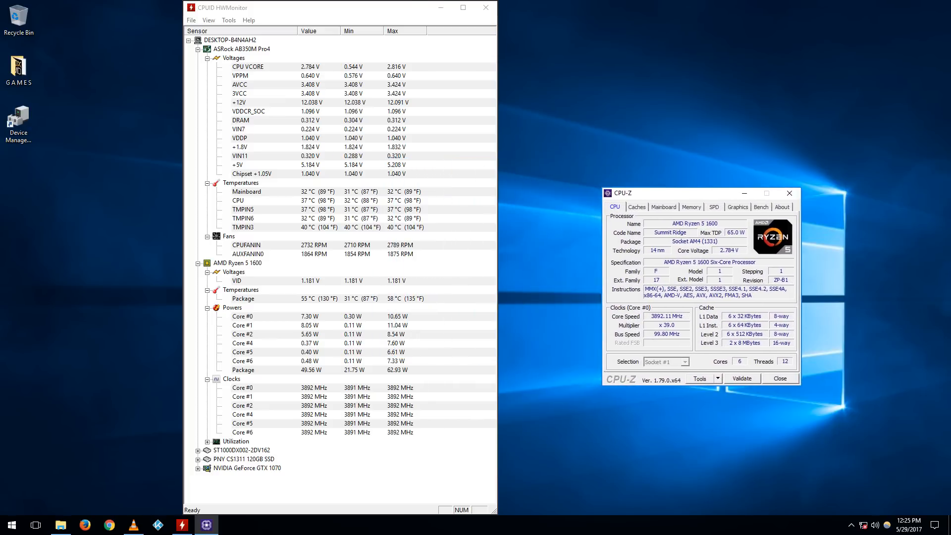
drag(695, 193, 744, 196)
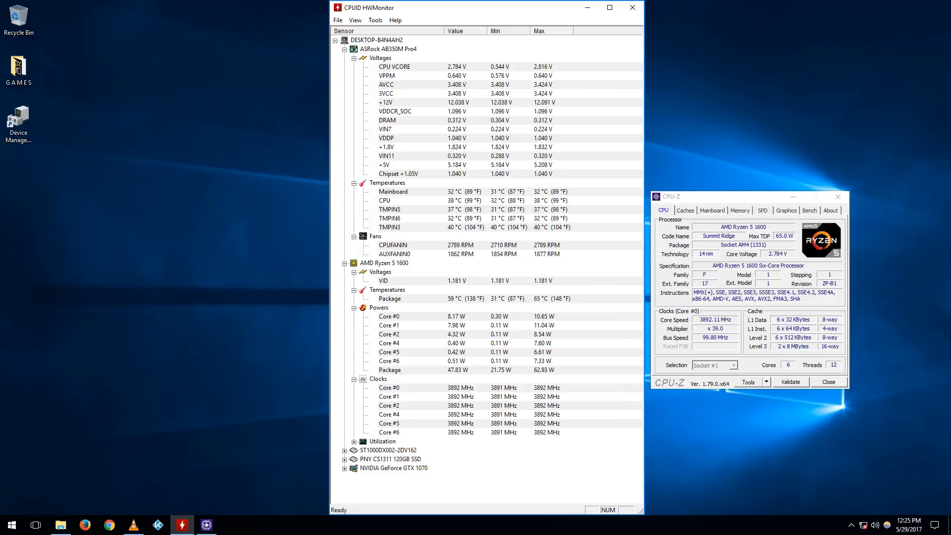
click(740, 210)
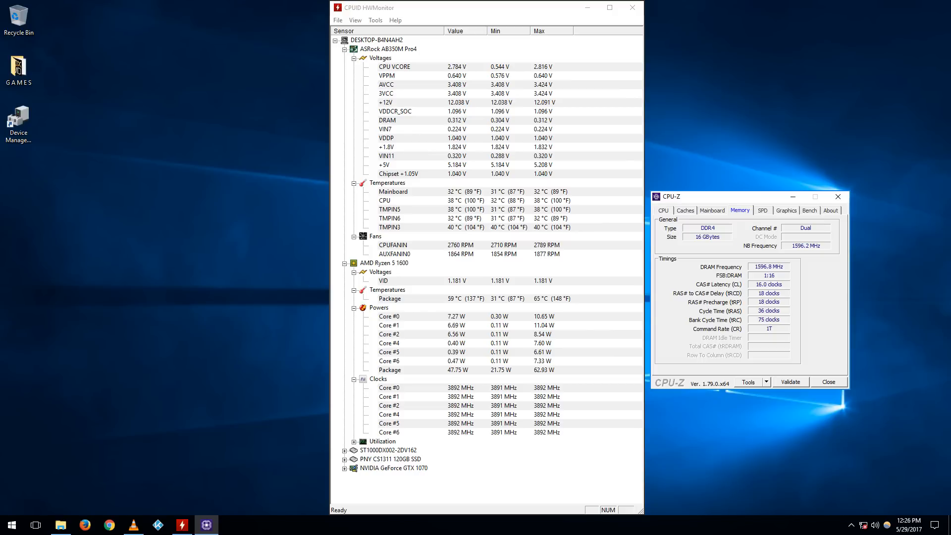
click(810, 210)
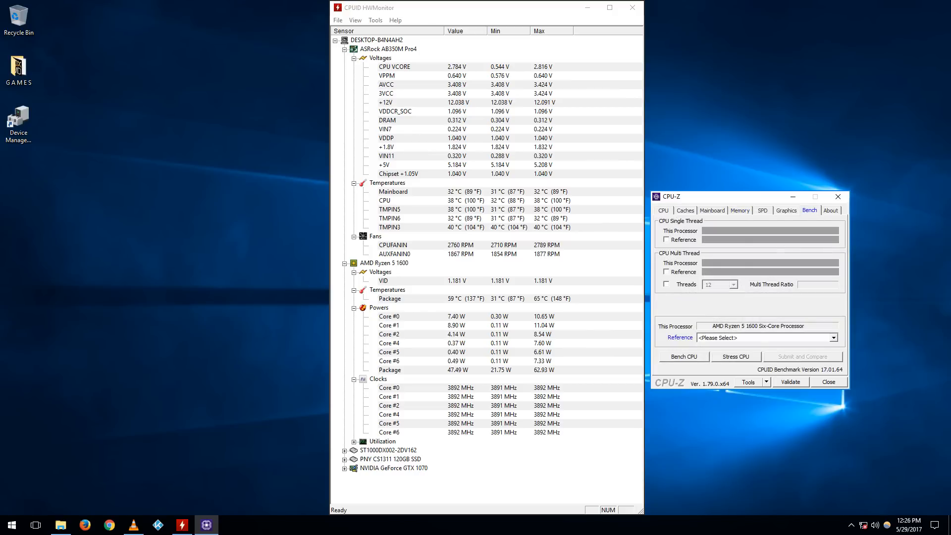
click(684, 356)
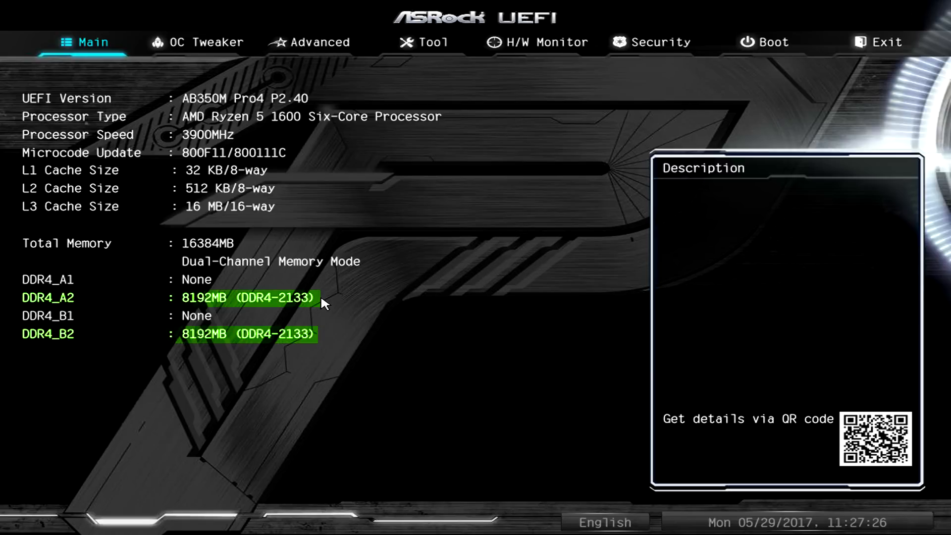
click(201, 41)
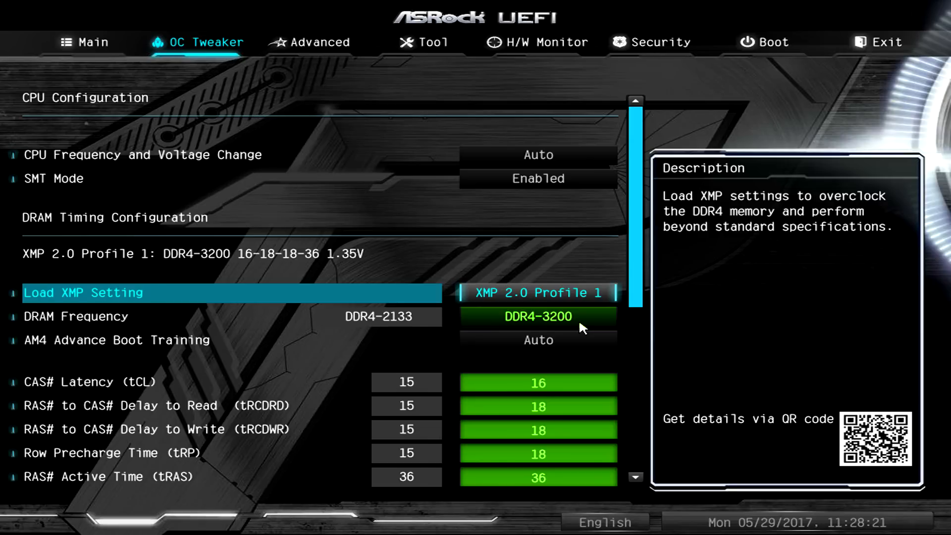
- Confirm both 8 GB modules at DDR4-3200 on Main, then move to the Advanced settings
click(87, 42)
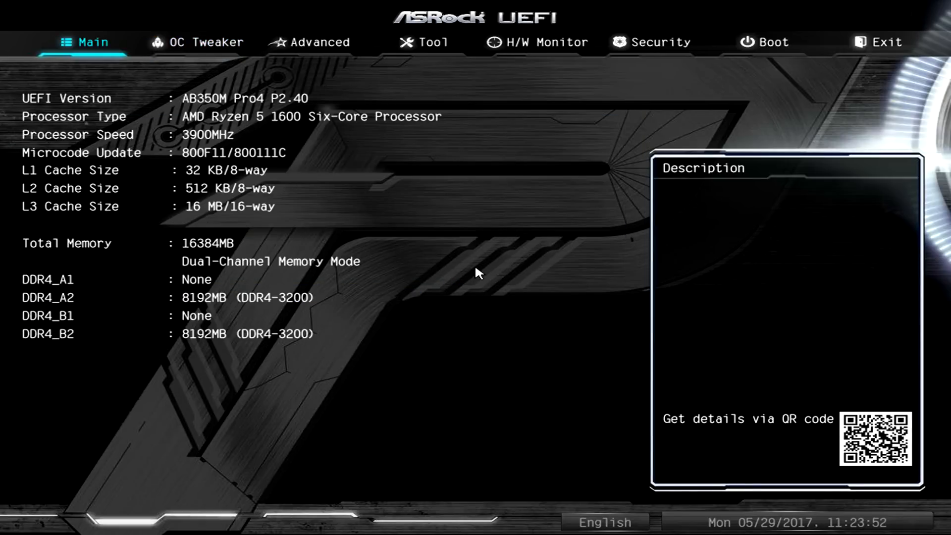
click(317, 42)
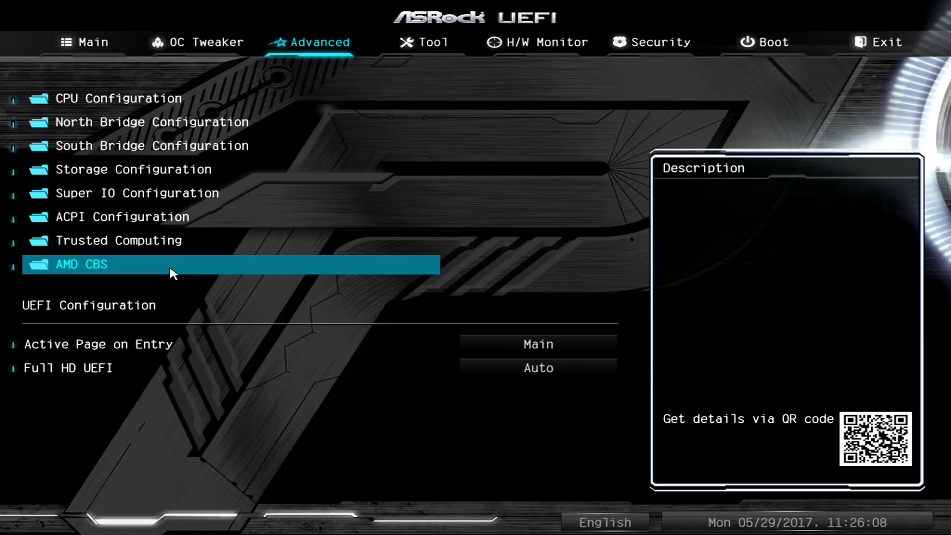
- Under AMD CBS, set Custom Pstate0 to FID c8, DID a, VID 18 and Pstate1 to Custom
click(80, 265)
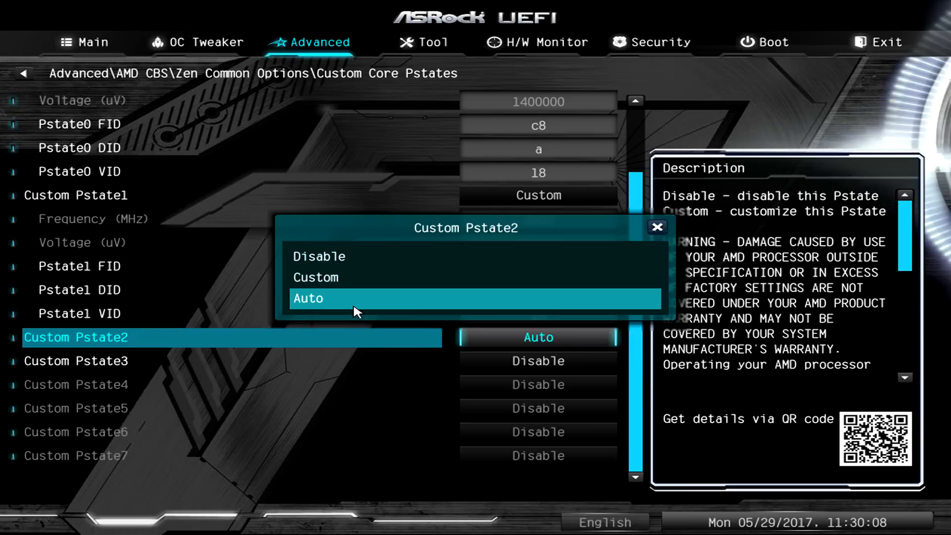
click(536, 41)
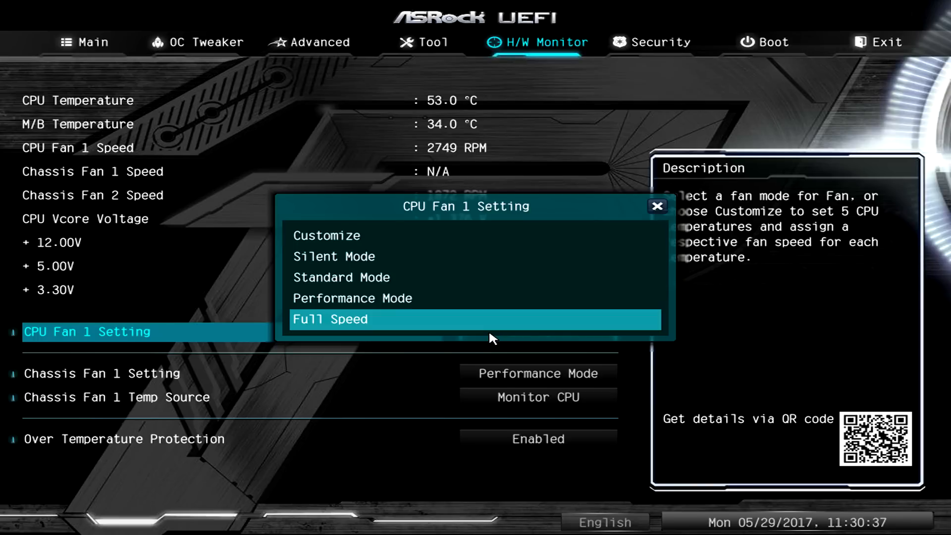
- Set CPU Fan 1 to Full Speed, then save changes and exit setup
click(329, 319)
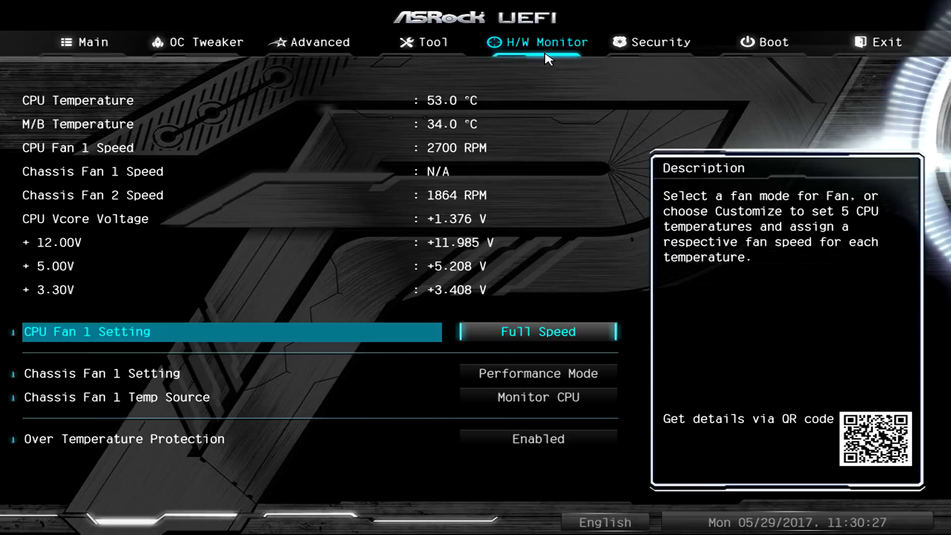
click(538, 373)
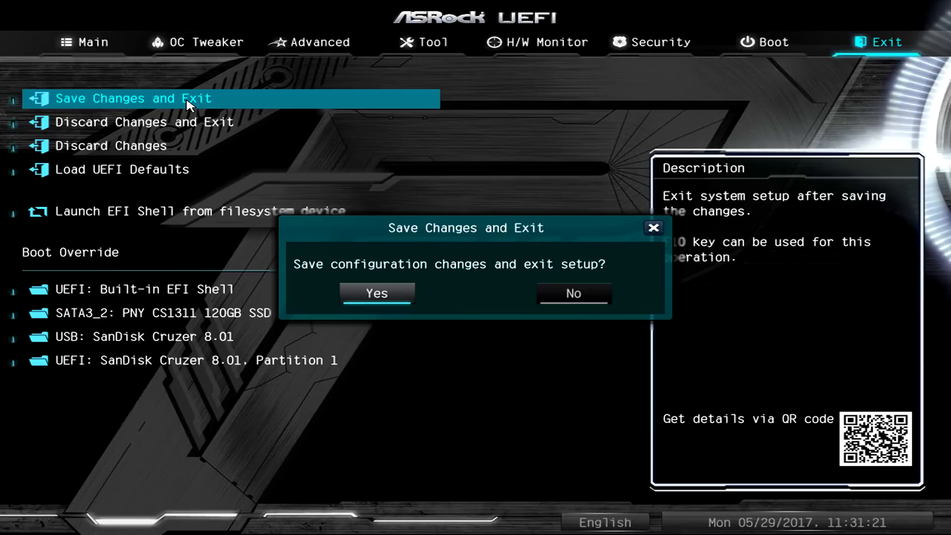
click(376, 292)
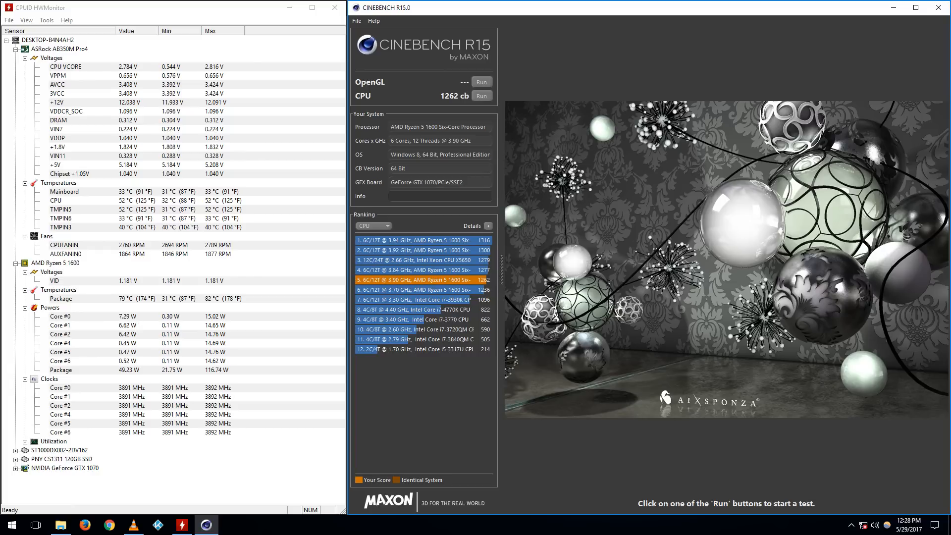